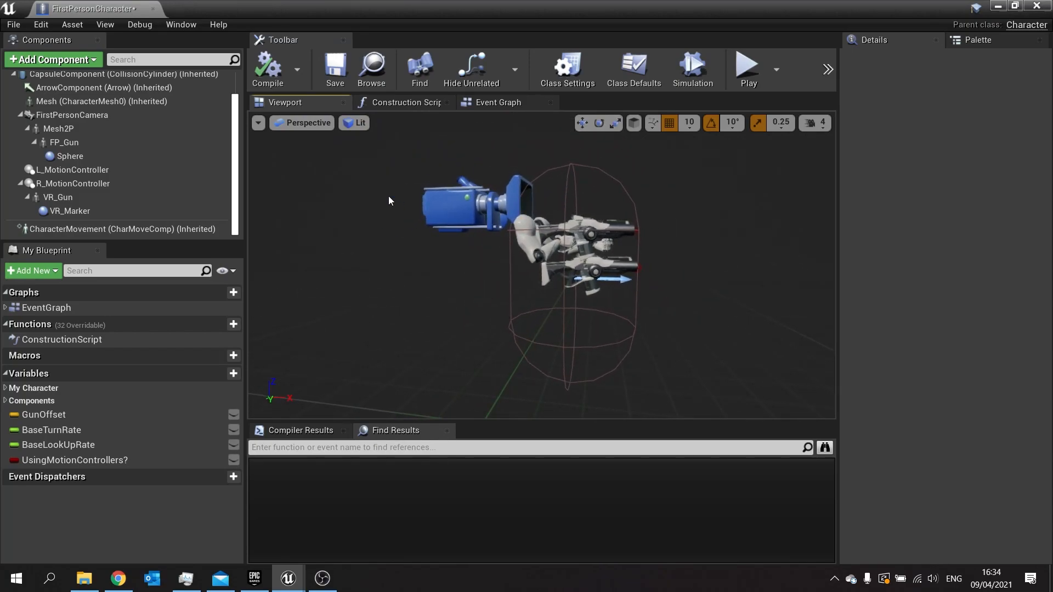
Step: Browse the AnimStarterPack folder and add a SkeletalMesh component to the character
{"action": "left_click", "coordinate": [567, 67]}
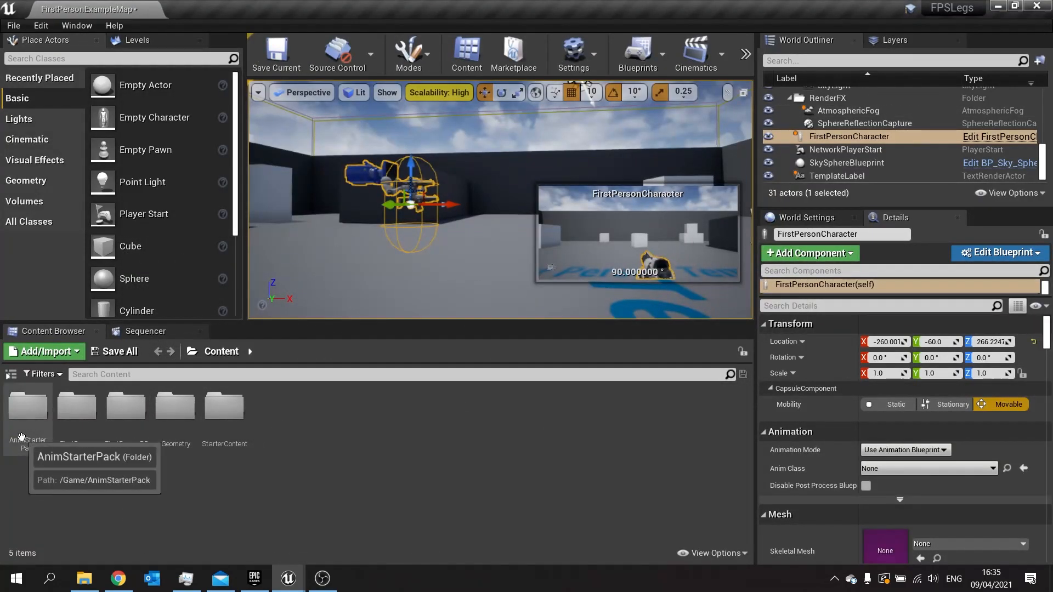
{"action": "double_click", "coordinate": [26, 406]}
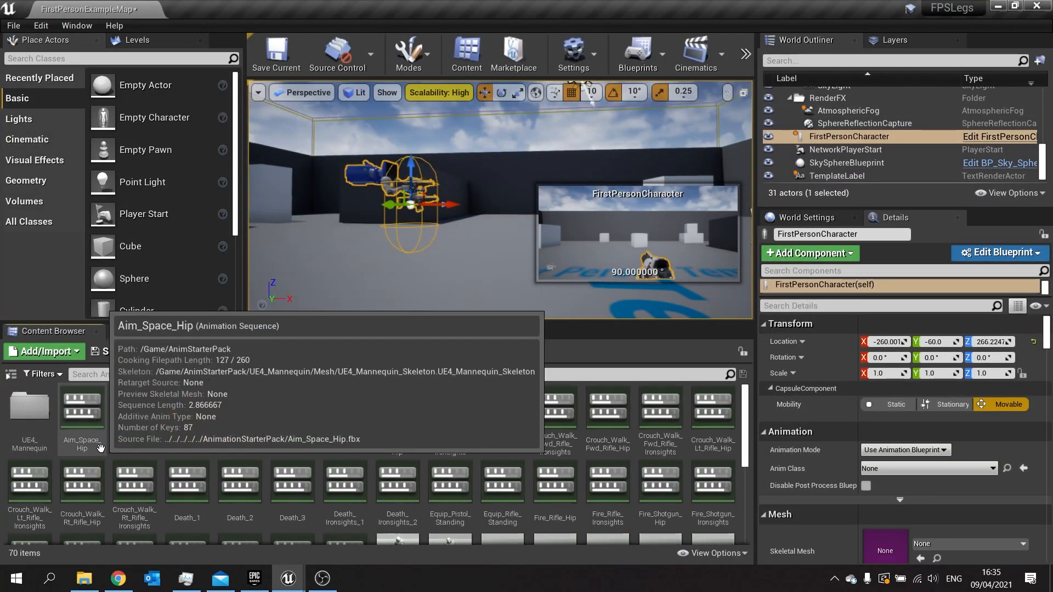
{"action": "mouse_move", "coordinate": [555, 481]}
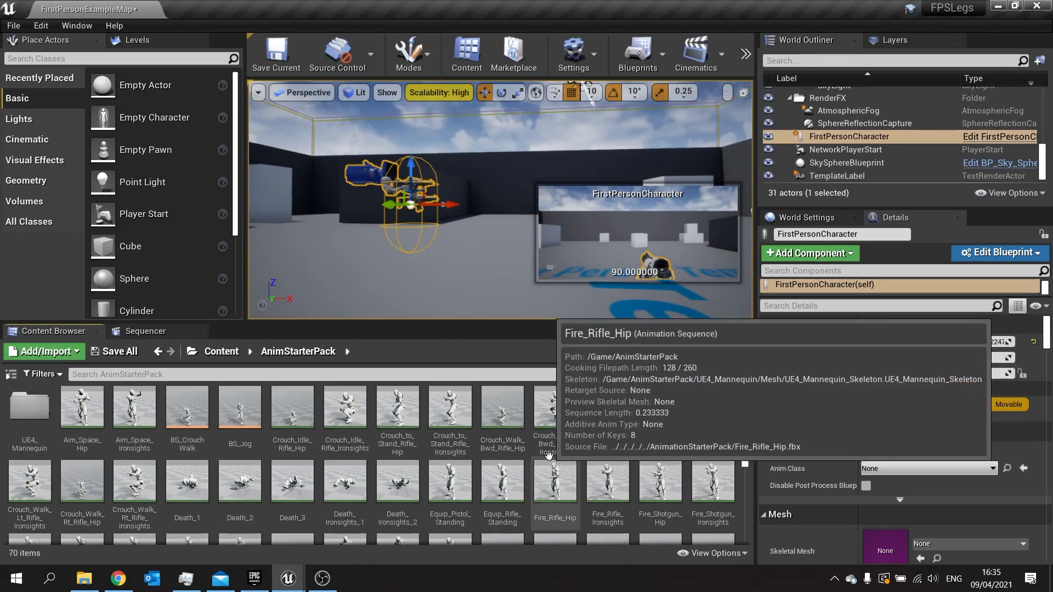
{"action": "scroll", "scroll_direction": "down", "scroll_amount": 3}
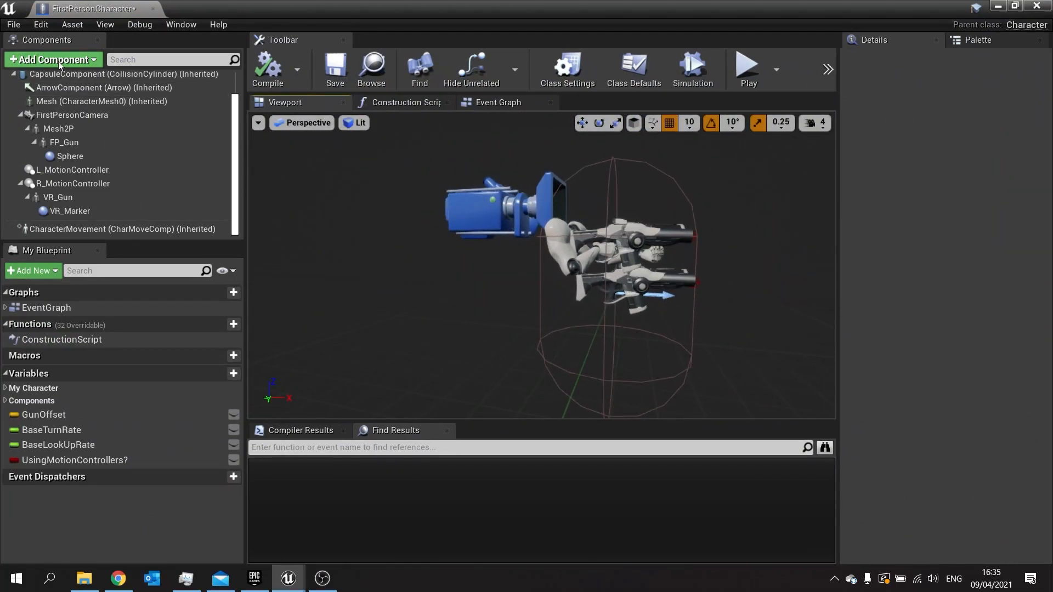
{"action": "type", "text": "sk"}
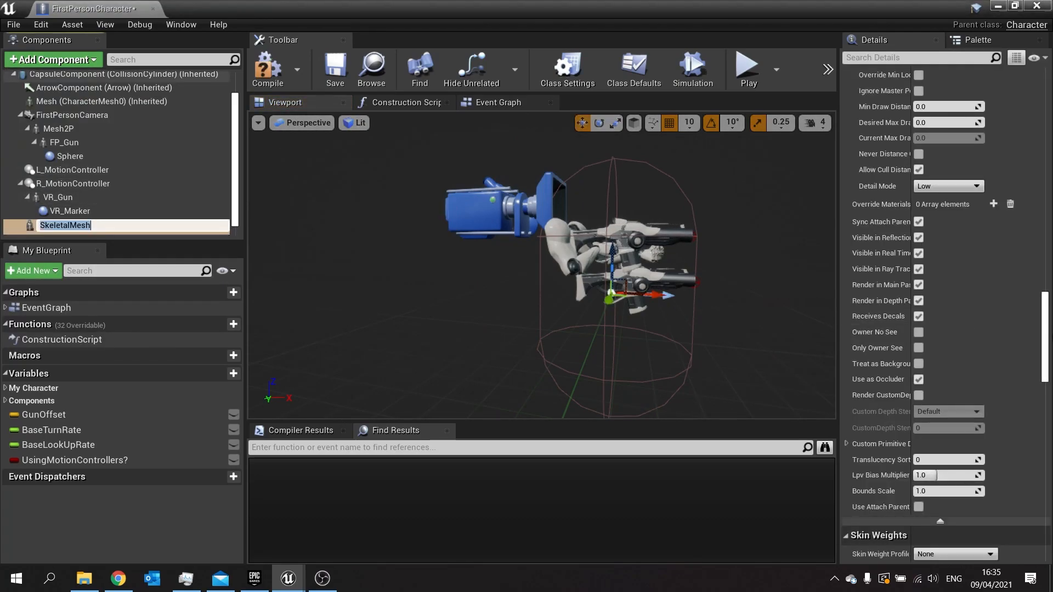
{"action": "scroll", "scroll_direction": "down", "scroll_amount": 3}
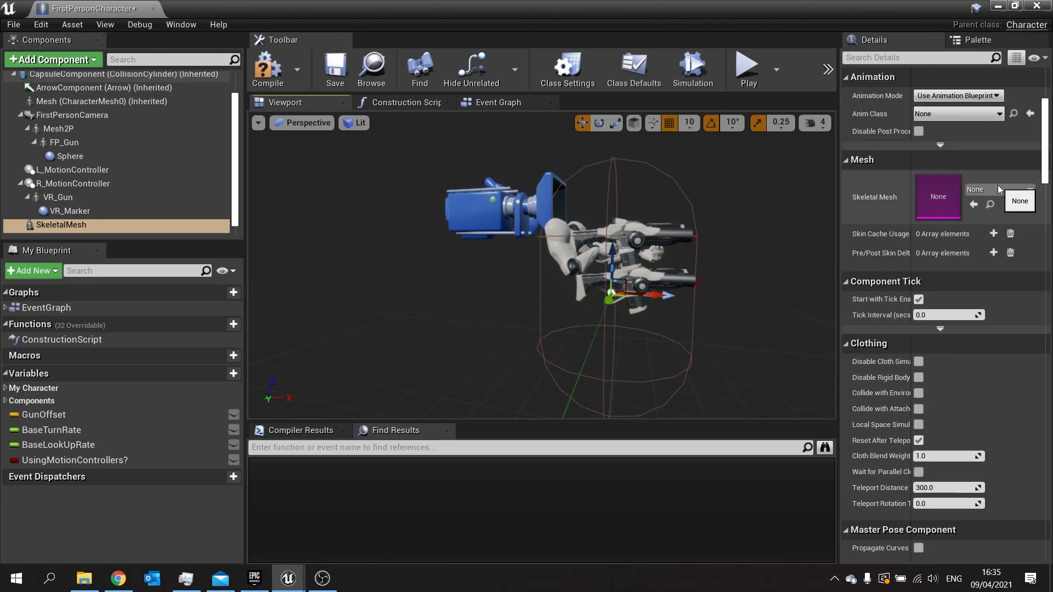
Step: Assign SK_Mannequin as the mesh and UE4ASP_HeroTPP_AnimBlueprint as its animation class
{"action": "left_click", "coordinate": [1019, 200]}
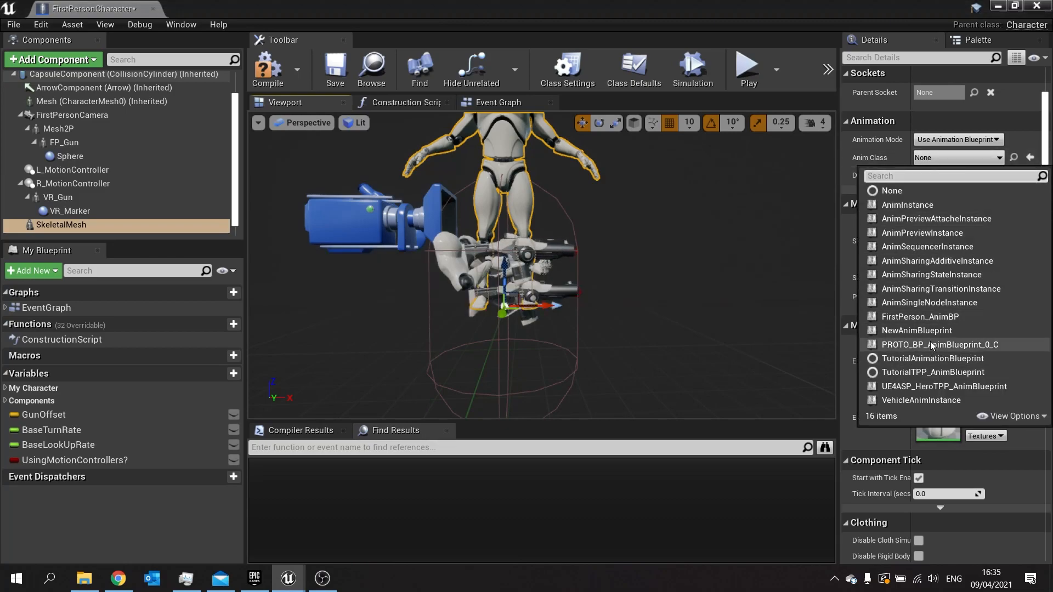
{"action": "left_click", "coordinate": [942, 386]}
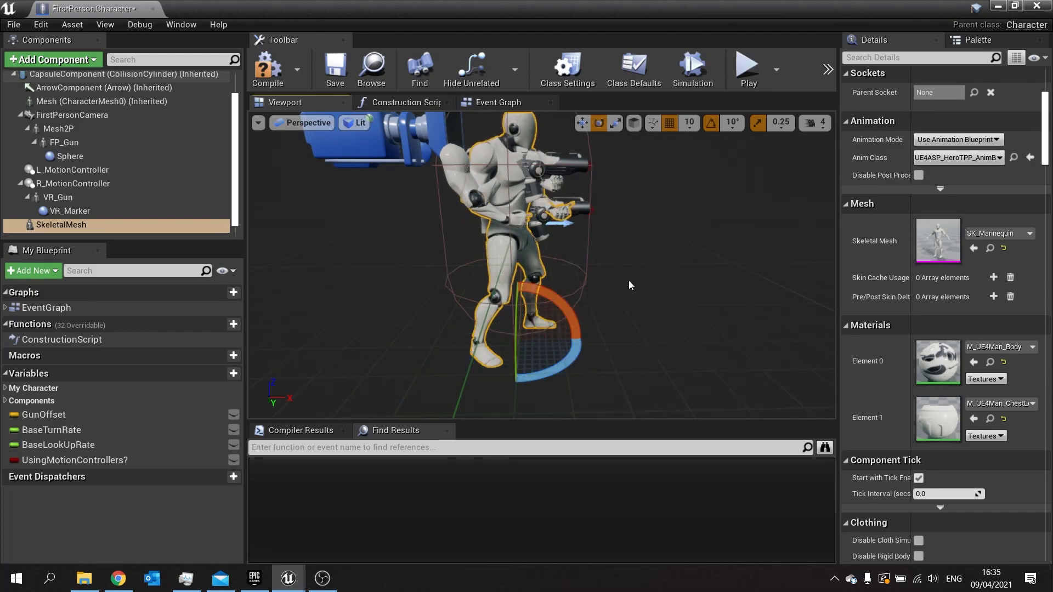
Step: Rotate the mannequin mesh to face the character's forward direction, away from the arms and gun
{"action": "left_click_drag", "start_coordinate": [629, 285], "coordinate": [560, 219]}
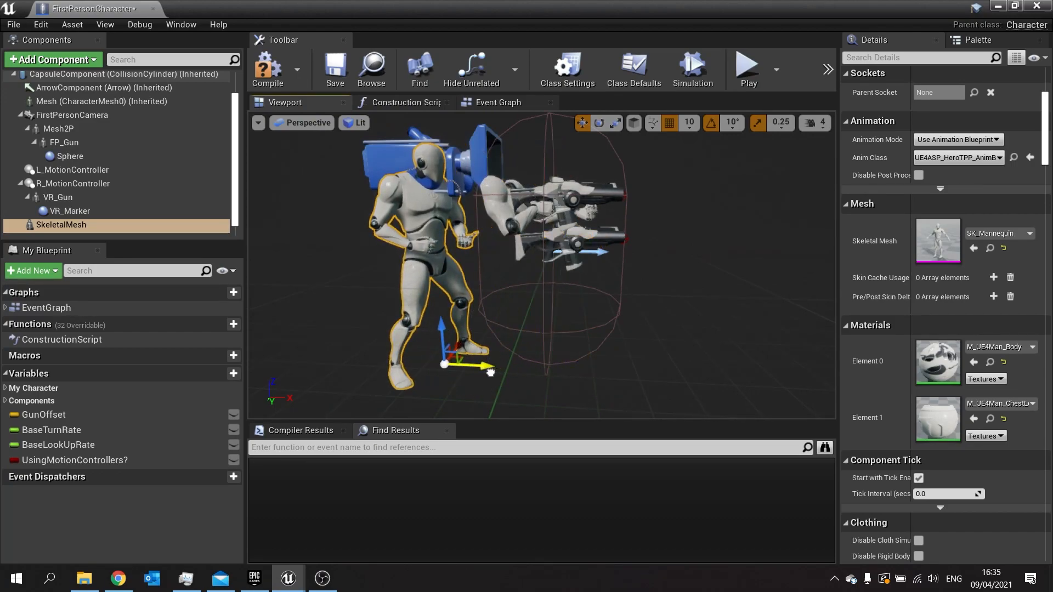
{"action": "mouse_move", "coordinate": [267, 67]}
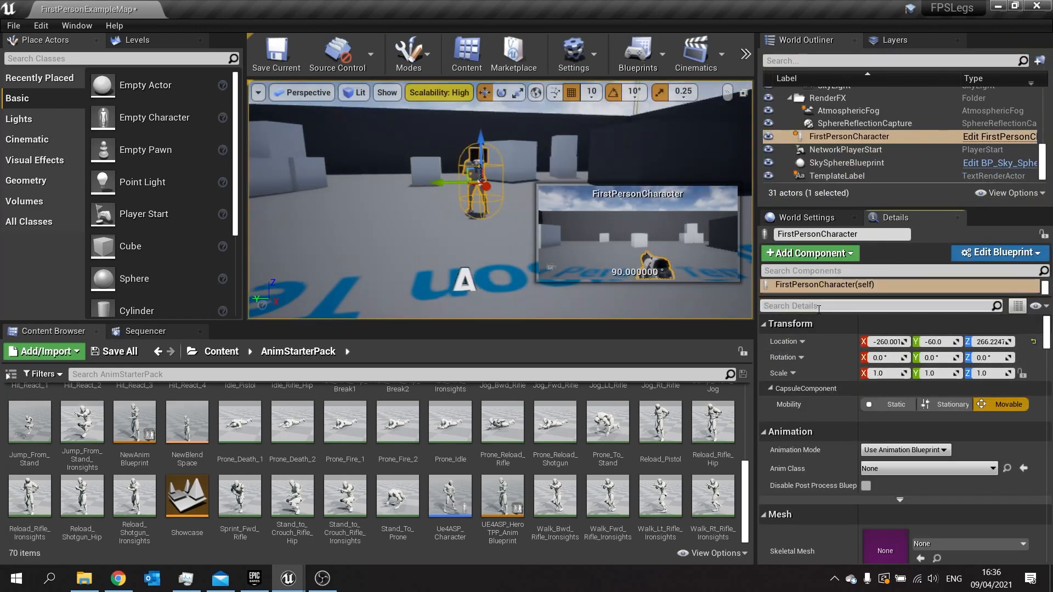
Step: Set Auto Possess Player to Player 0, play-test the level, and return to the character blueprint
{"action": "type", "text": "poss"}
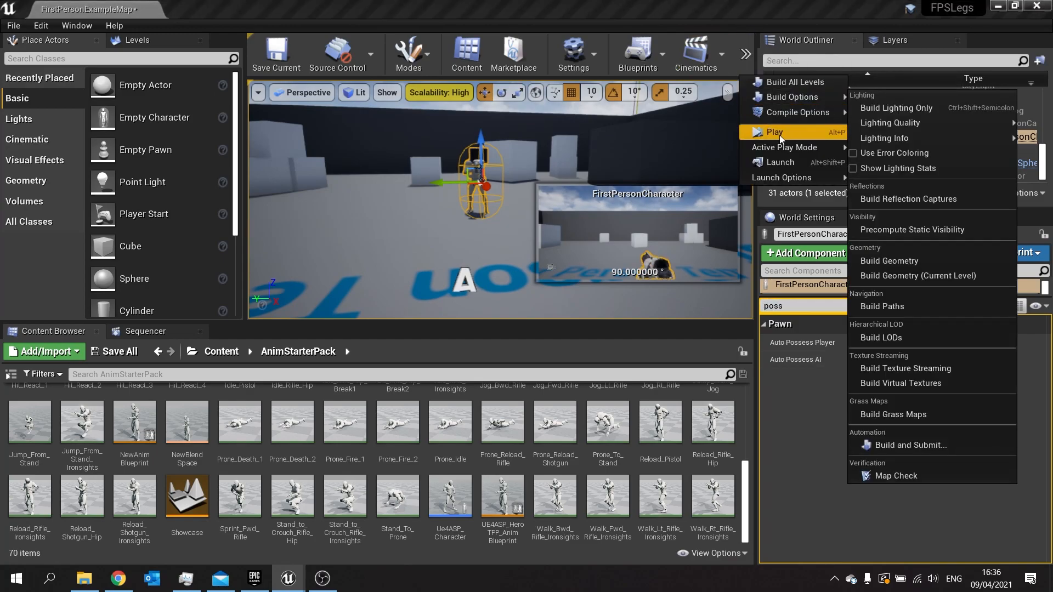
{"action": "left_click", "coordinate": [775, 132]}
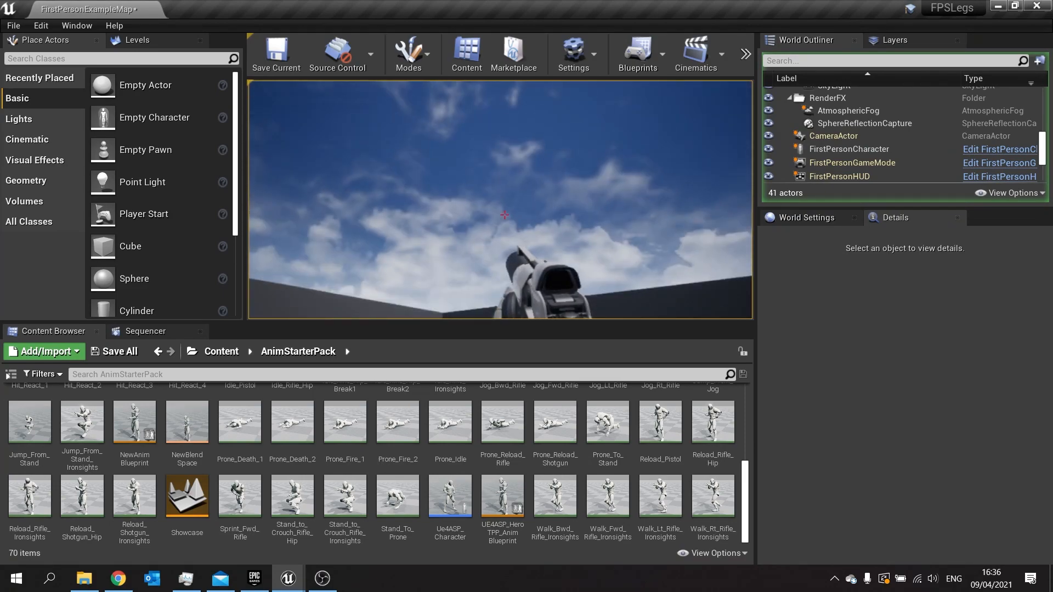
{"action": "left_click", "coordinate": [848, 136]}
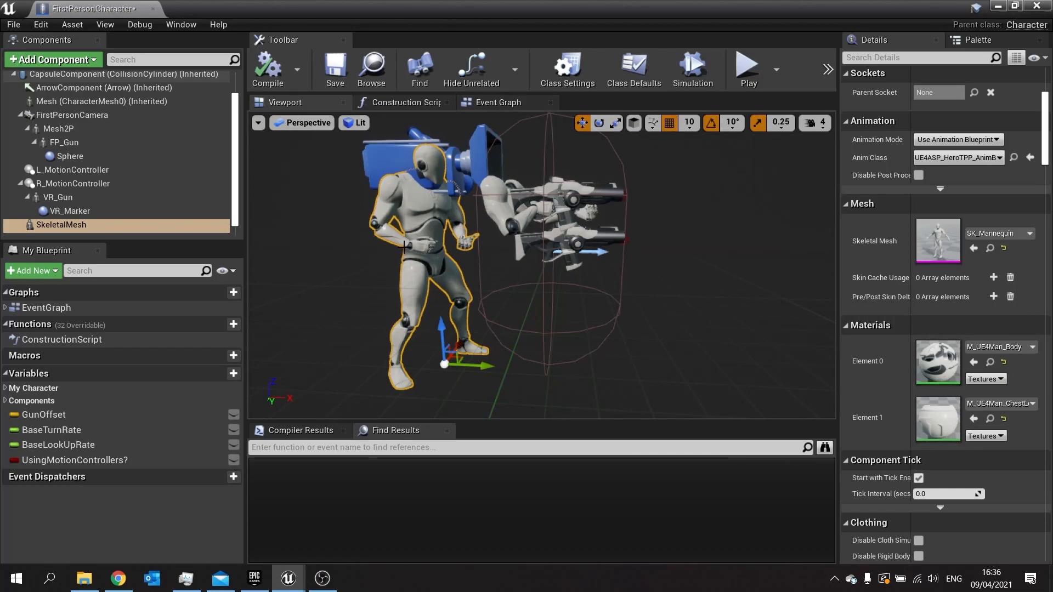
{"action": "mouse_move", "coordinate": [498, 102]}
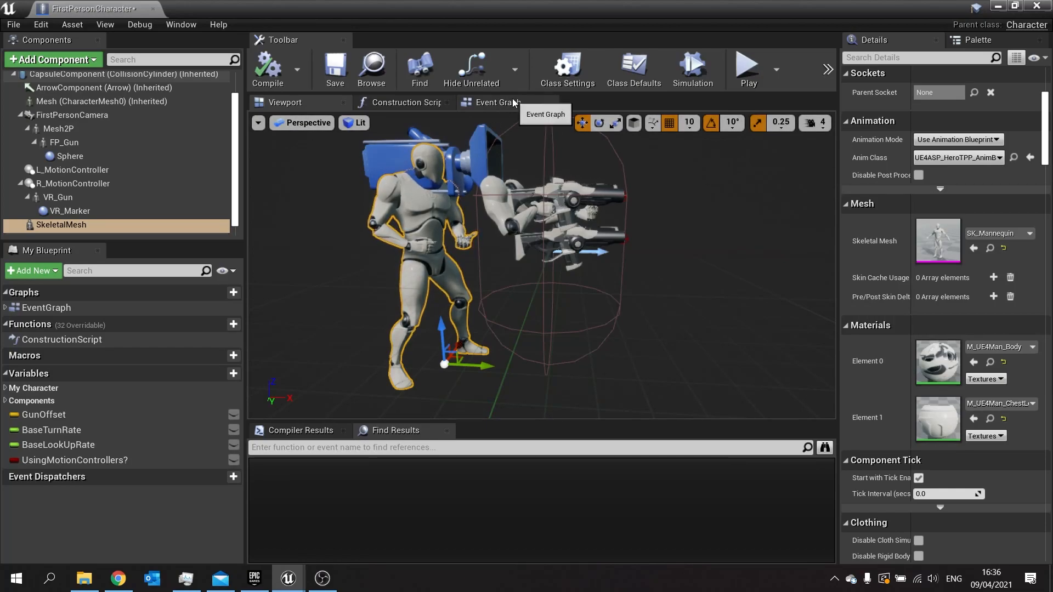
Step: Add an Event BeginPlay node in the character's Event Graph
{"action": "left_click", "coordinate": [497, 102]}
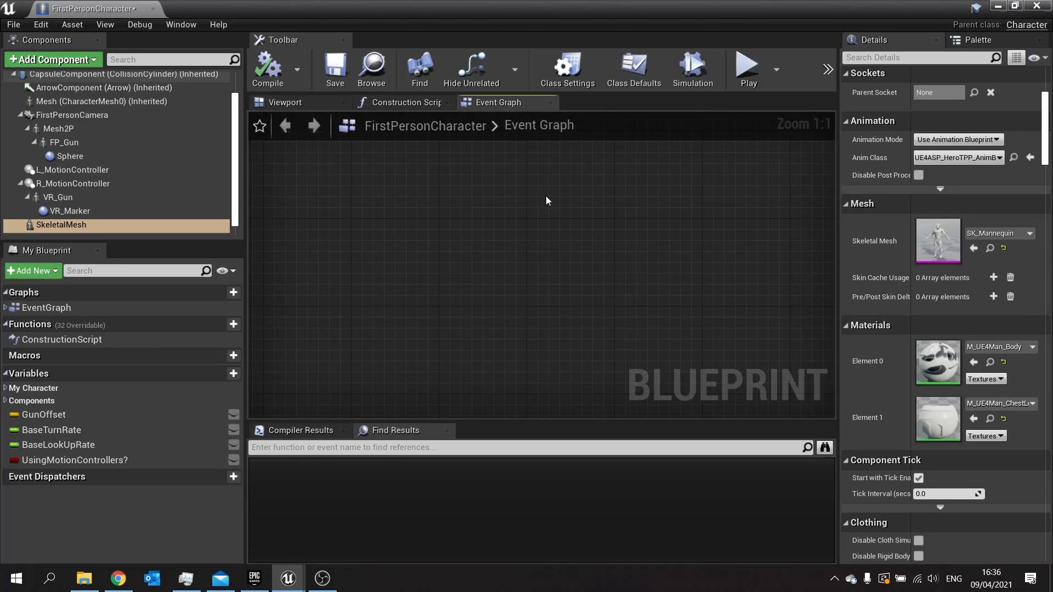
{"action": "type", "text": "begin pa"}
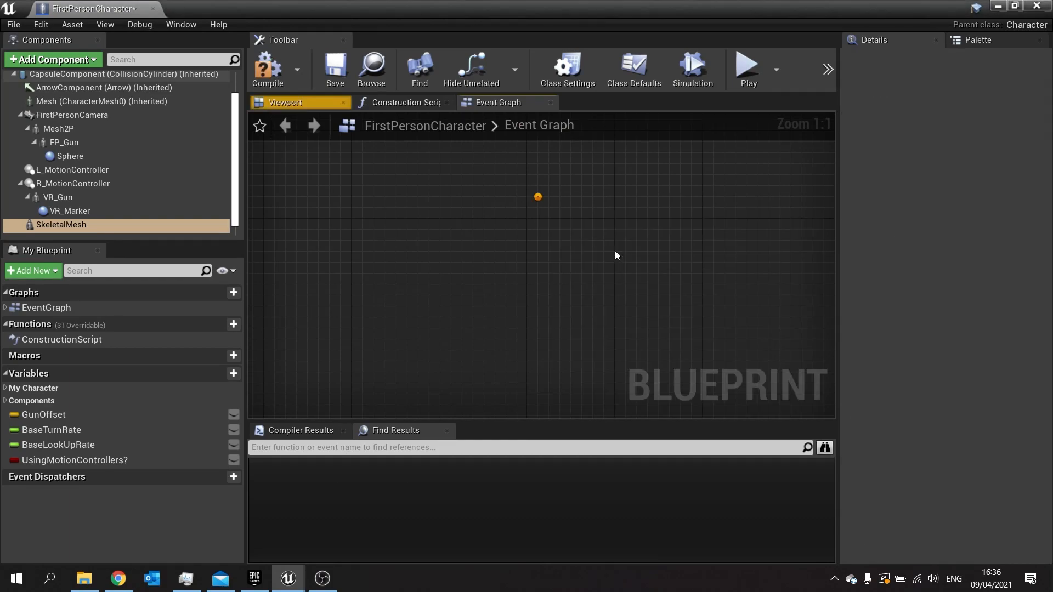
{"action": "left_click", "coordinate": [60, 224]}
{"action": "type", "text": "hidebon"}
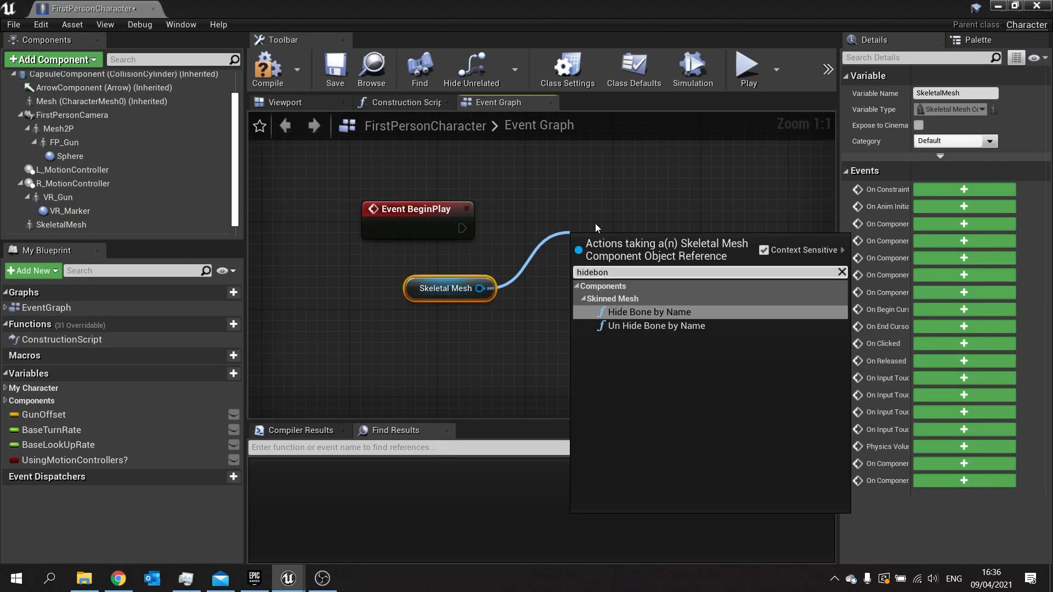
Step: Drive a Hide Bone by Name node on the Skeletal Mesh with bone name spine_01
{"action": "left_click", "coordinate": [648, 311]}
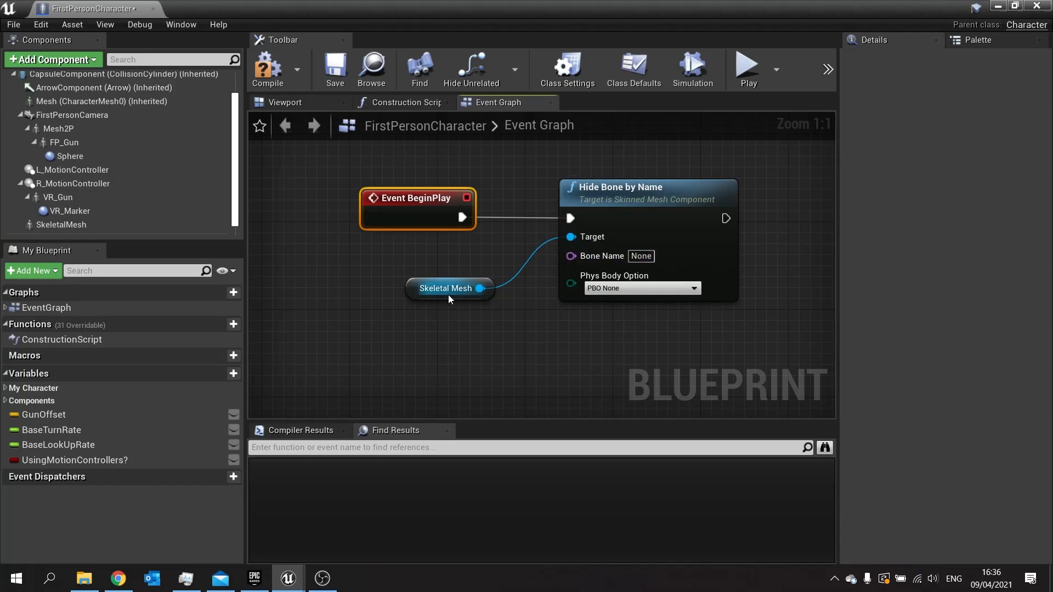
{"action": "left_click", "coordinate": [449, 288]}
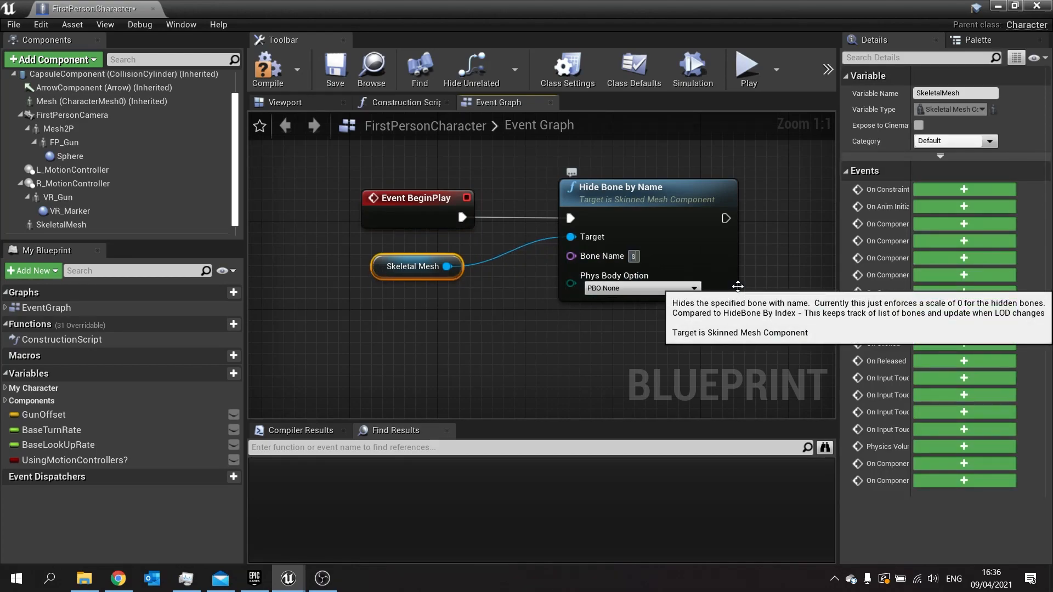
{"action": "type", "text": "spine_01"}
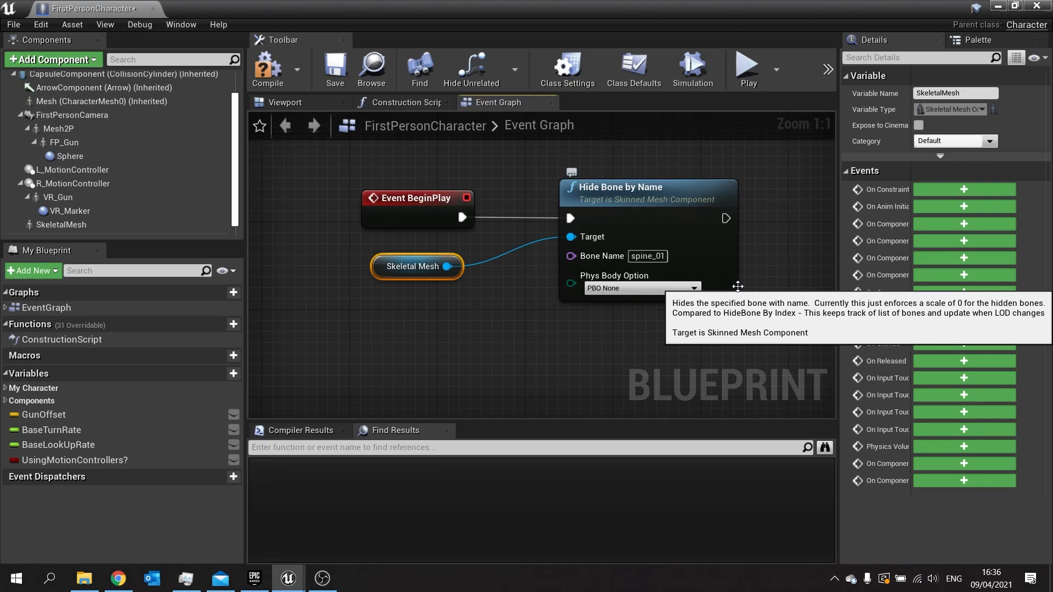
{"action": "mouse_move", "coordinate": [335, 68]}
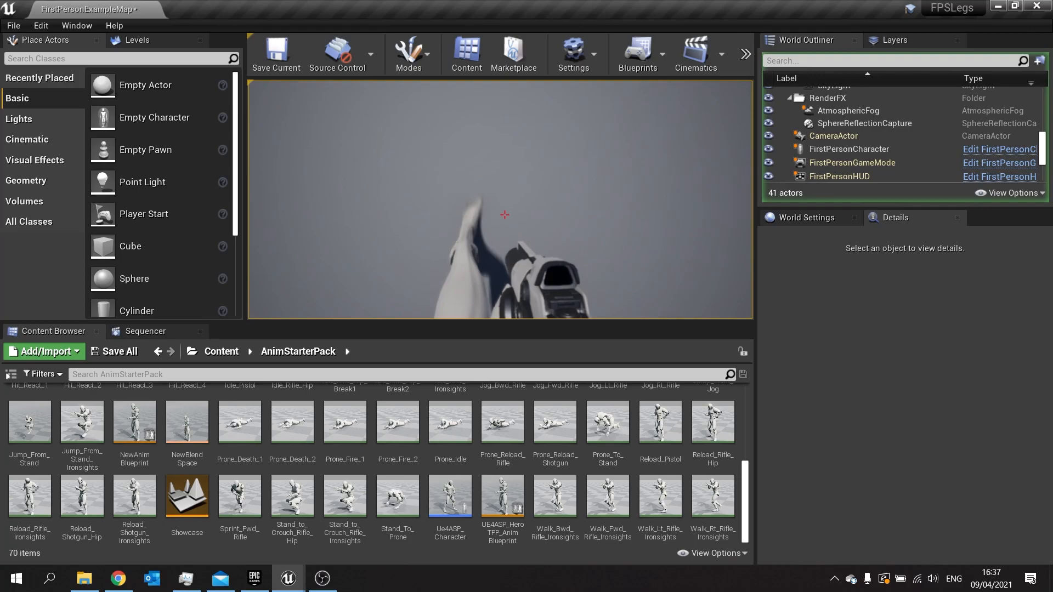
{"action": "left_click", "coordinate": [847, 136]}
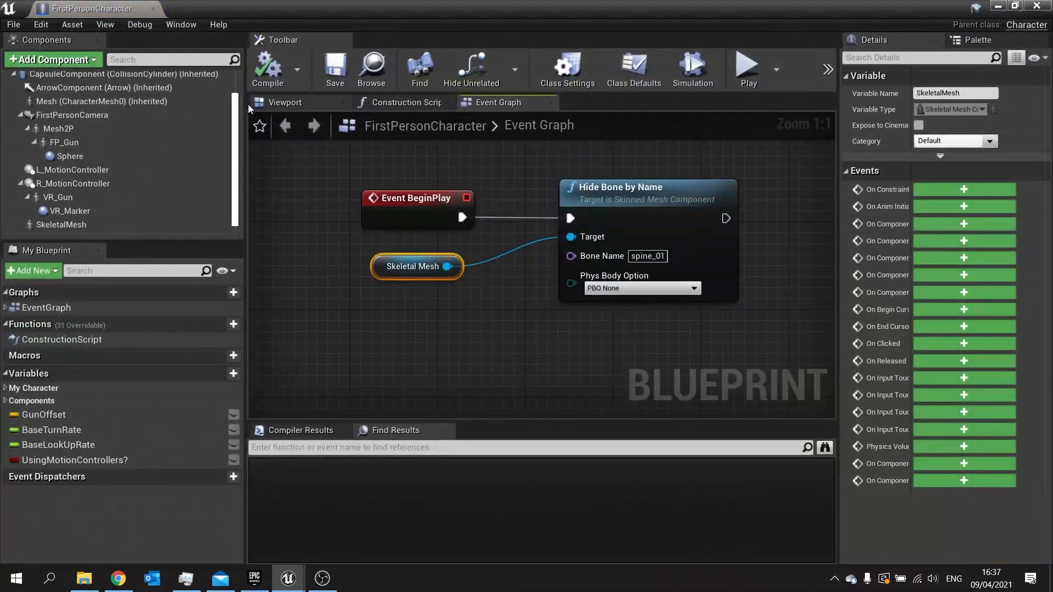
Step: Duplicate the mannequin mesh as 'Shadow' and uncheck Render in Main Pass so it only casts shadows
{"action": "left_click", "coordinate": [285, 102]}
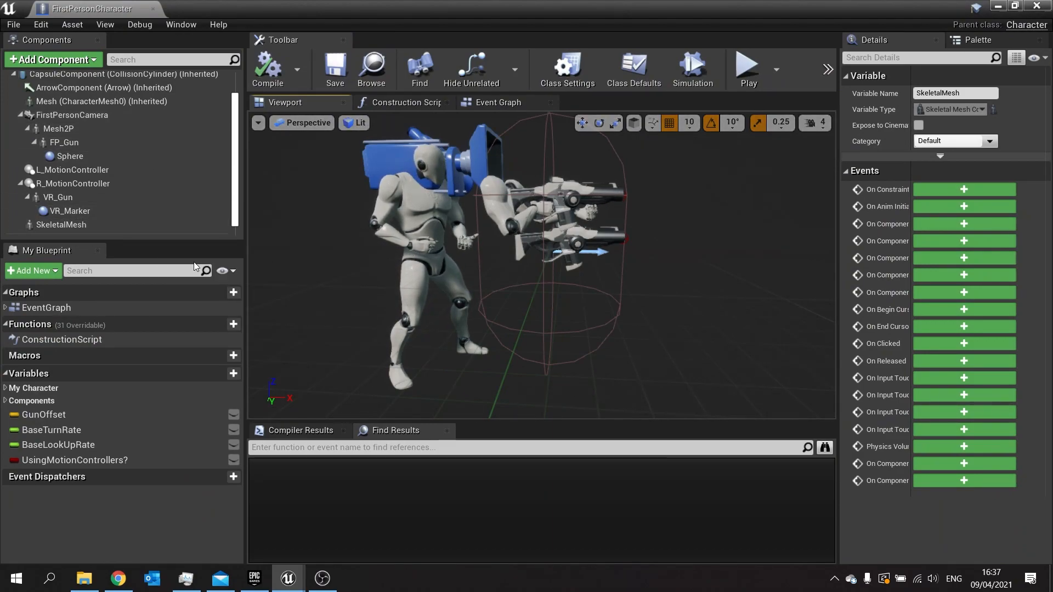
{"action": "left_click", "coordinate": [61, 224]}
{"action": "type", "text": "Shadow"}
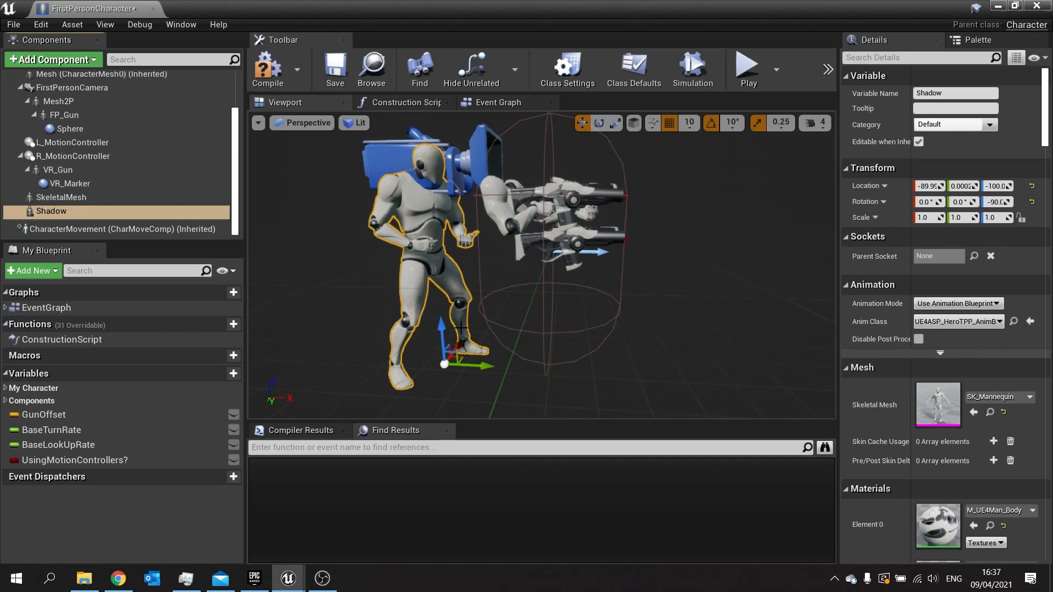
{"action": "scroll", "scroll_direction": "down", "scroll_amount": 3}
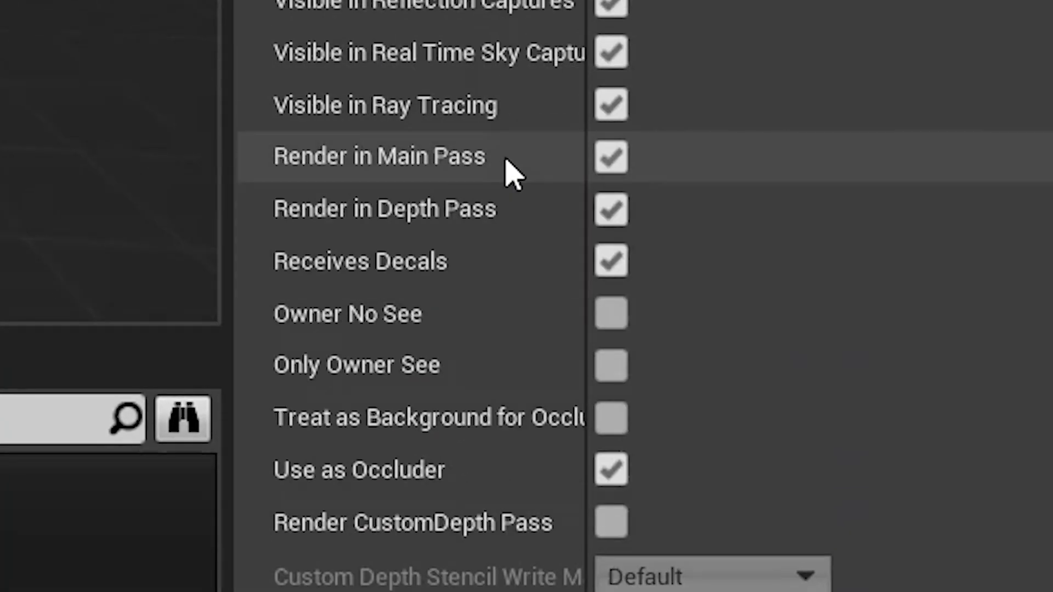
{"action": "left_click", "coordinate": [610, 156]}
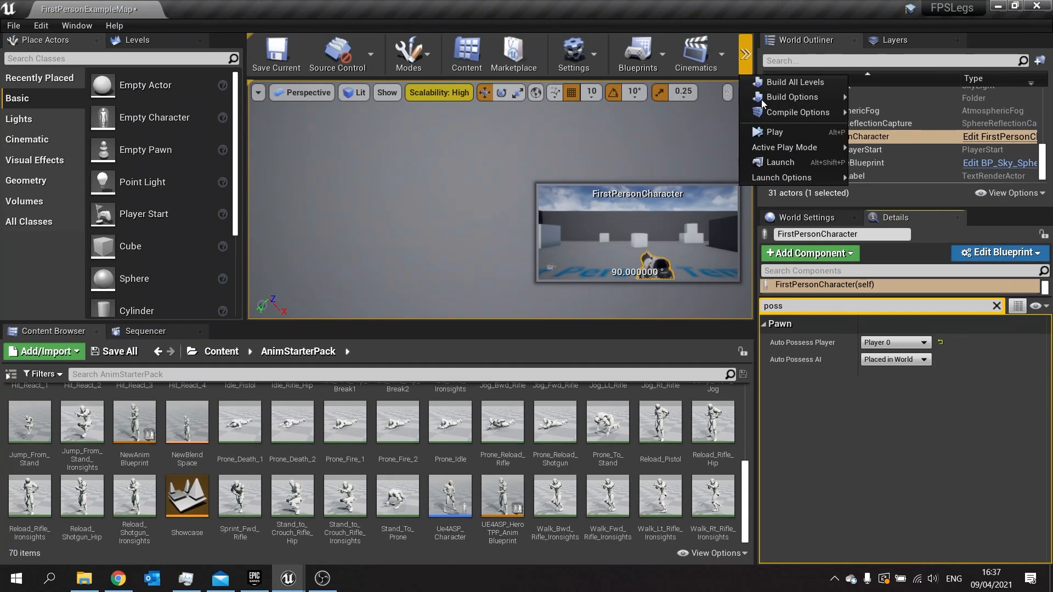
Step: Play the level and eject with F8 to view the legs-only mannequin beneath the arms
{"action": "left_click", "coordinate": [774, 131]}
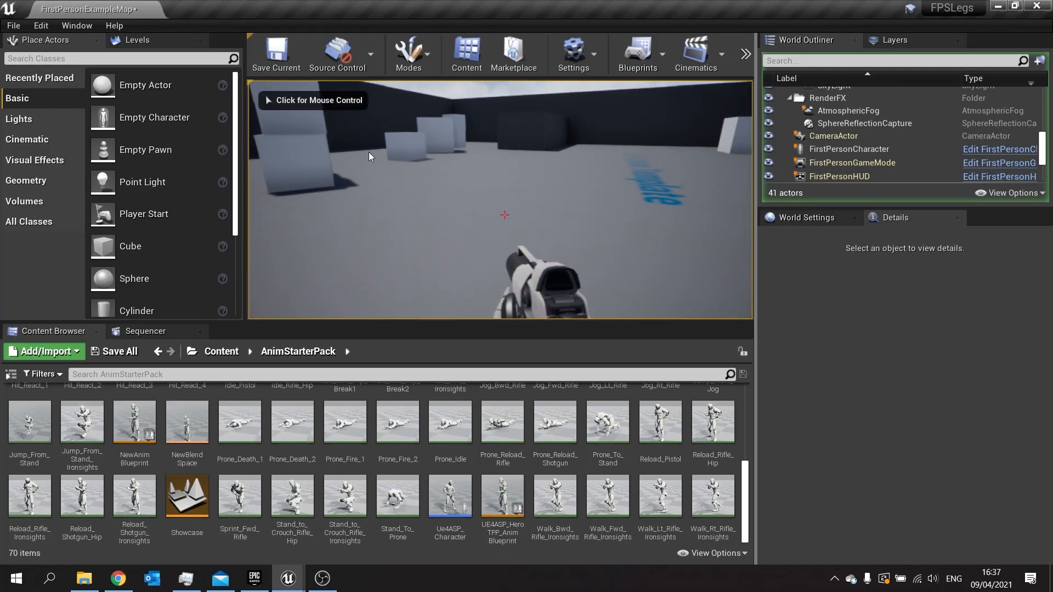
{"action": "left_click", "coordinate": [847, 148]}
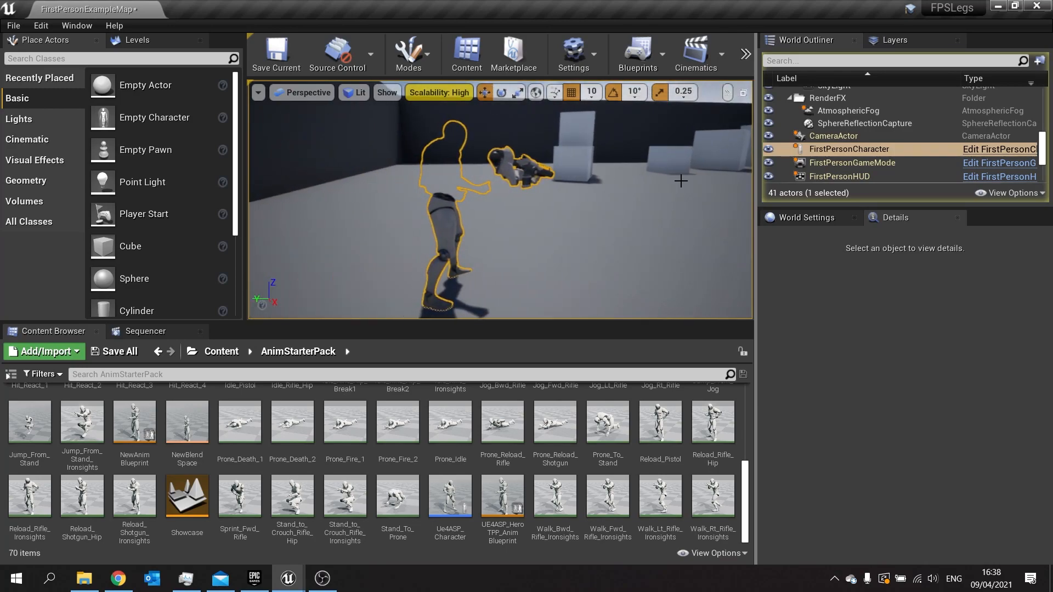
{"action": "mouse_move", "coordinate": [685, 163]}
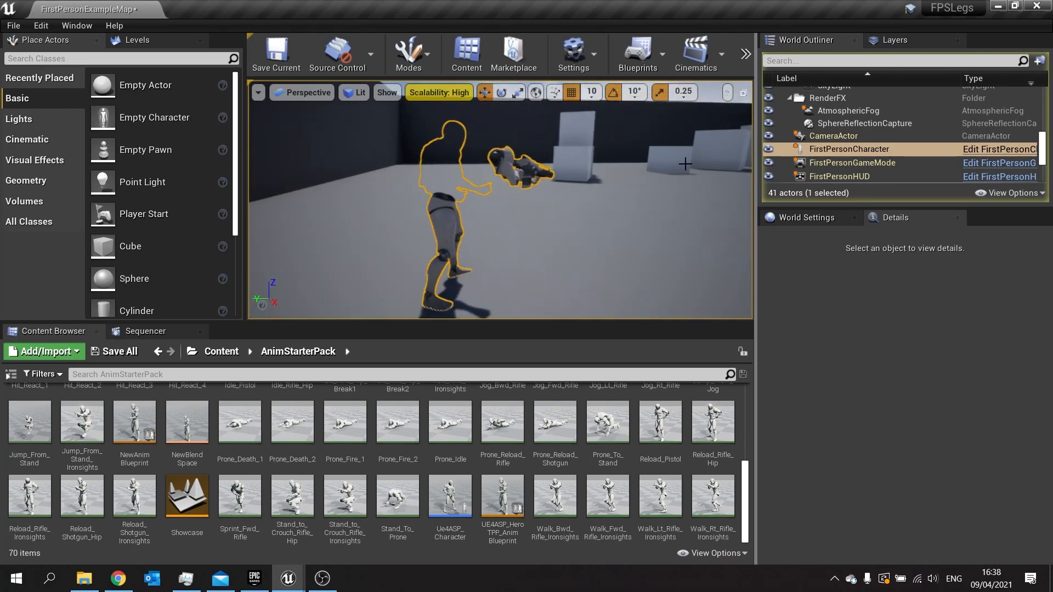